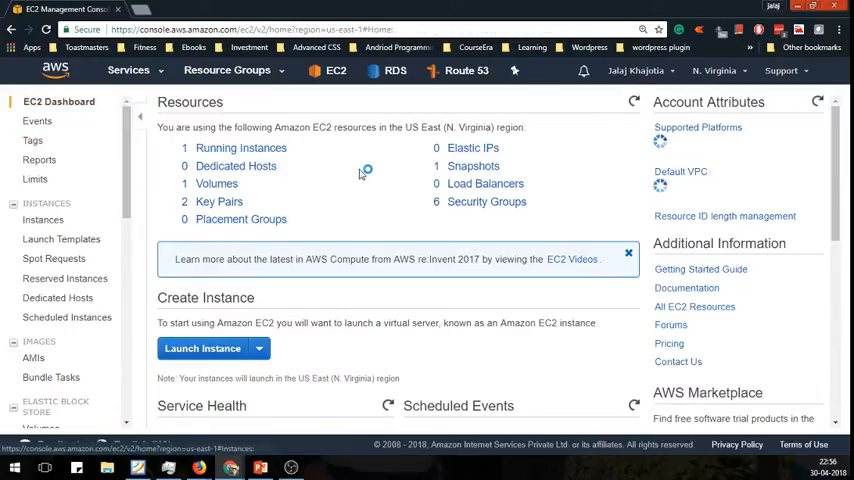
From the Instances list, start Create Image for the running t2.micro instance.
click(43, 219)
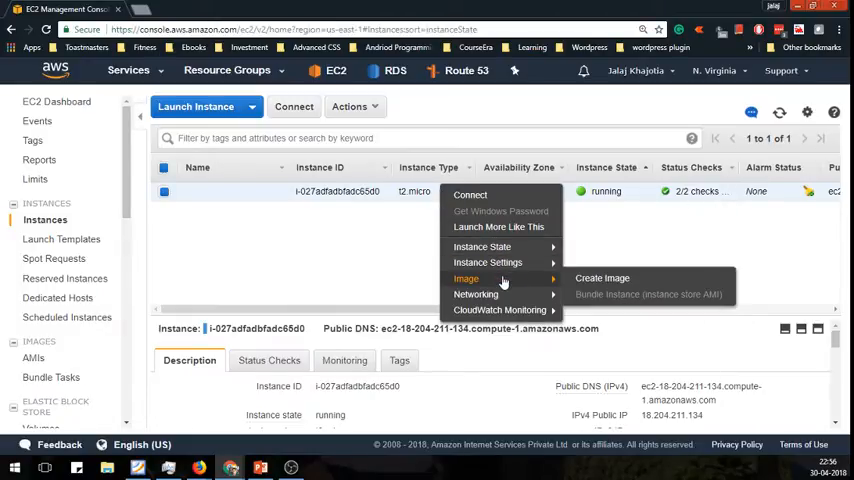
click(601, 278)
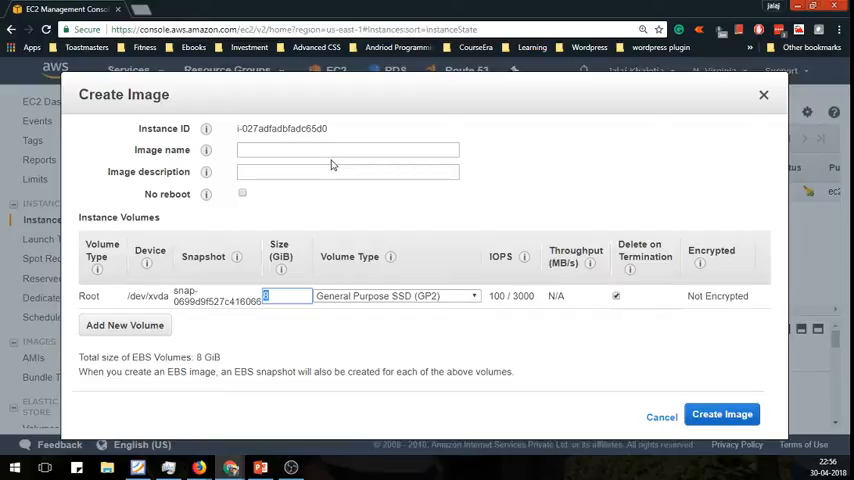
mouse_move(630, 337)
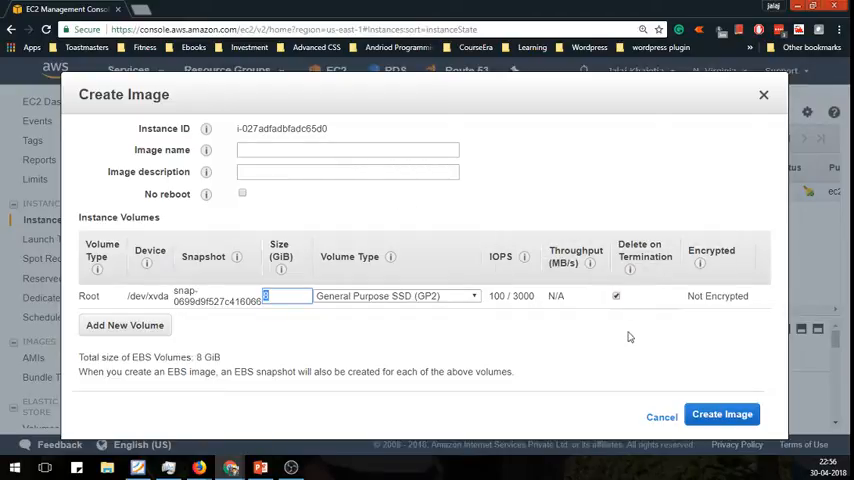
Request an image named 'testdummy' from the instance and dismiss the confirmation.
click(347, 149)
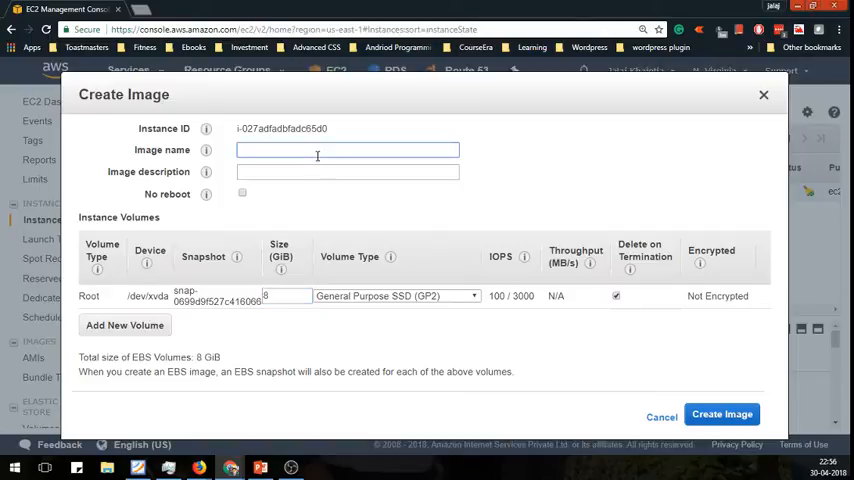
text(test)
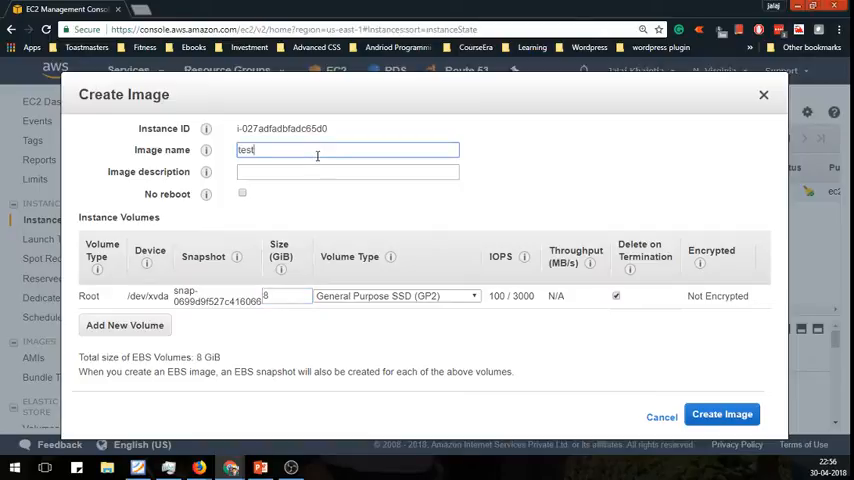
text(dummy)
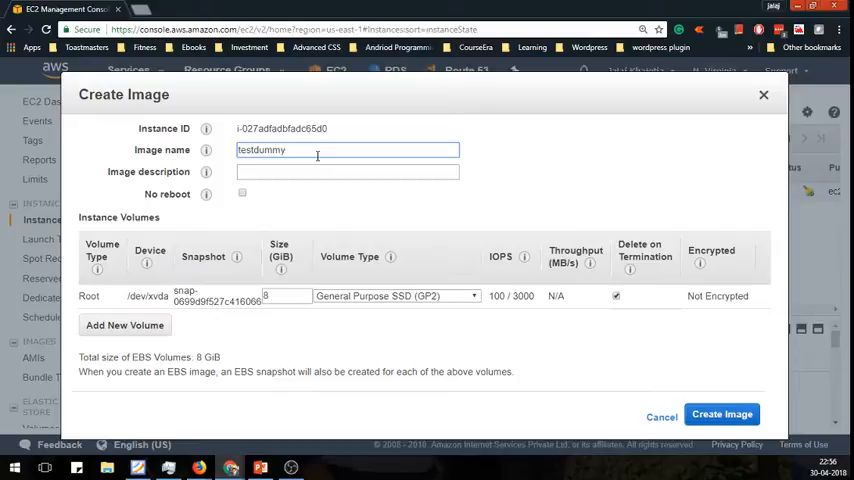
click(722, 414)
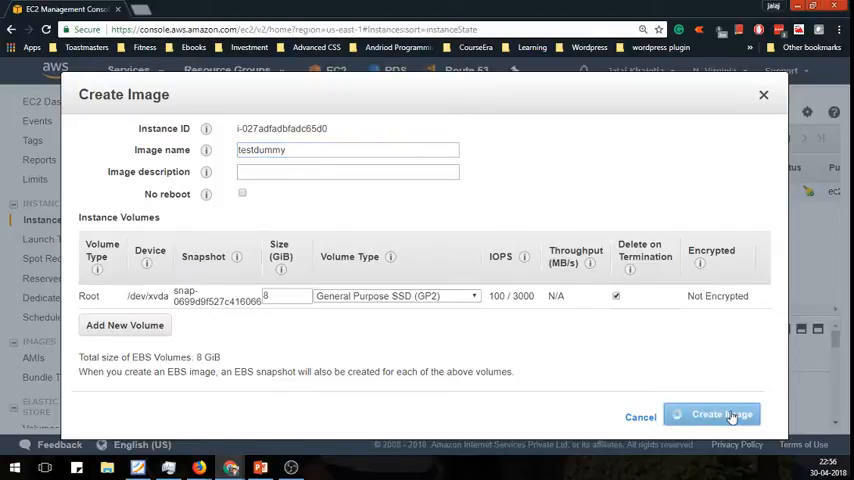
click(711, 414)
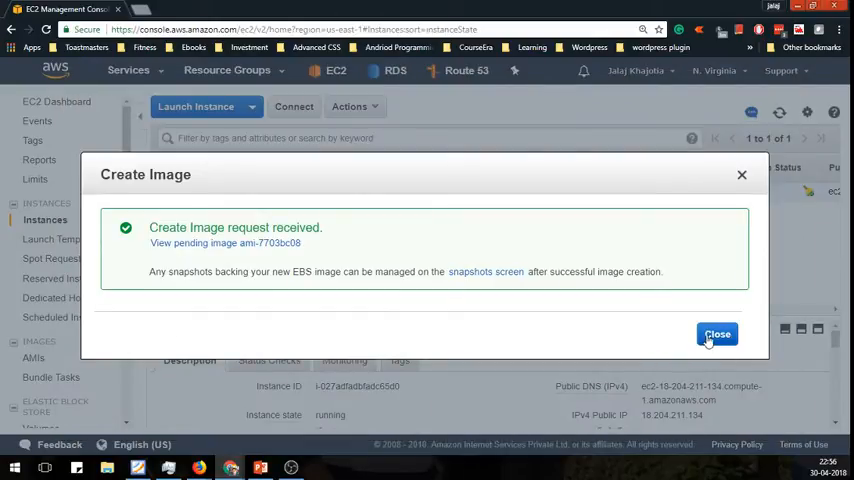
click(717, 334)
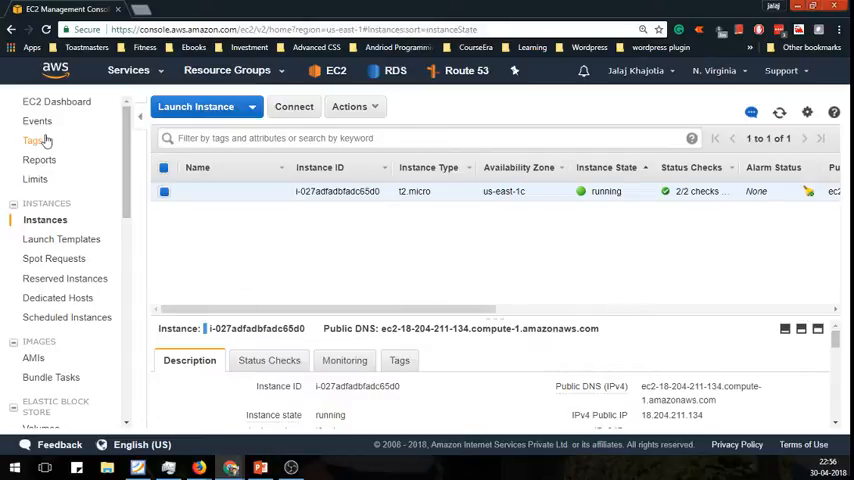
mouse_move(81, 347)
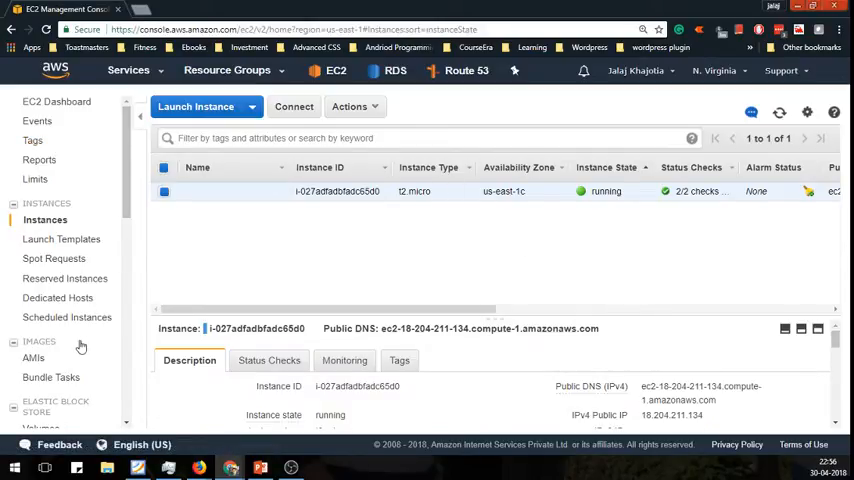
Open the AMIs list and select the older March 24 dallalstreetinvestor image.
click(33, 358)
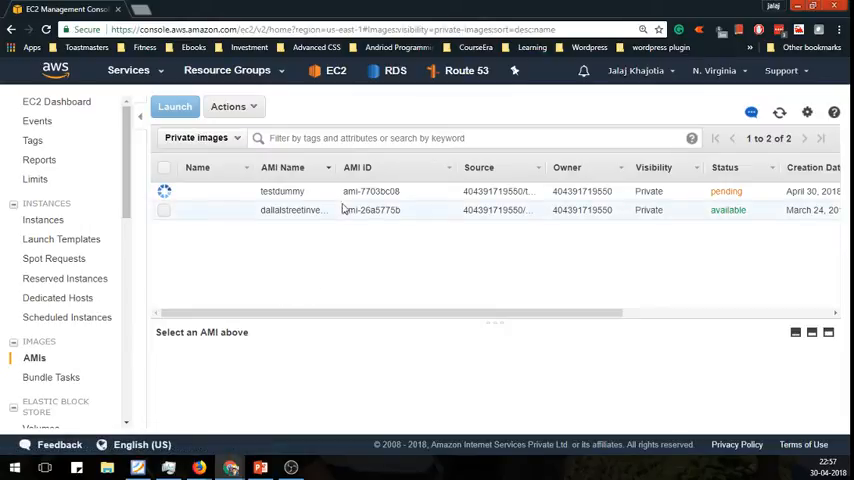
double_click(282, 191)
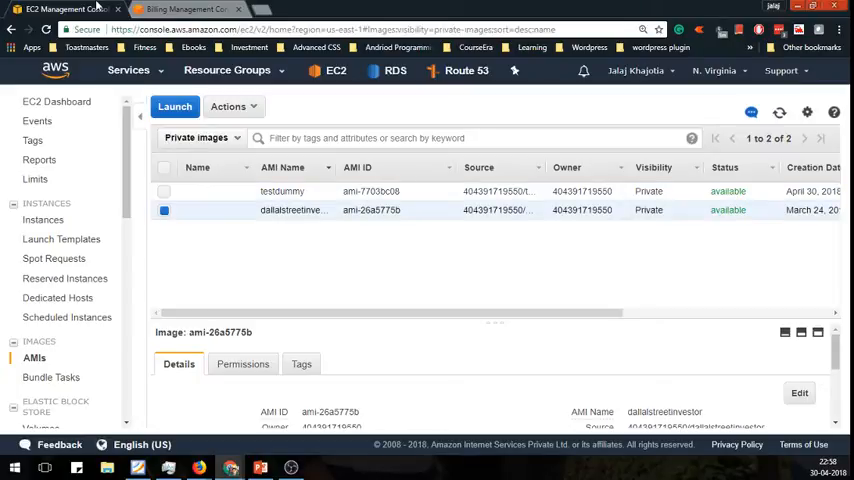
mouse_move(436, 74)
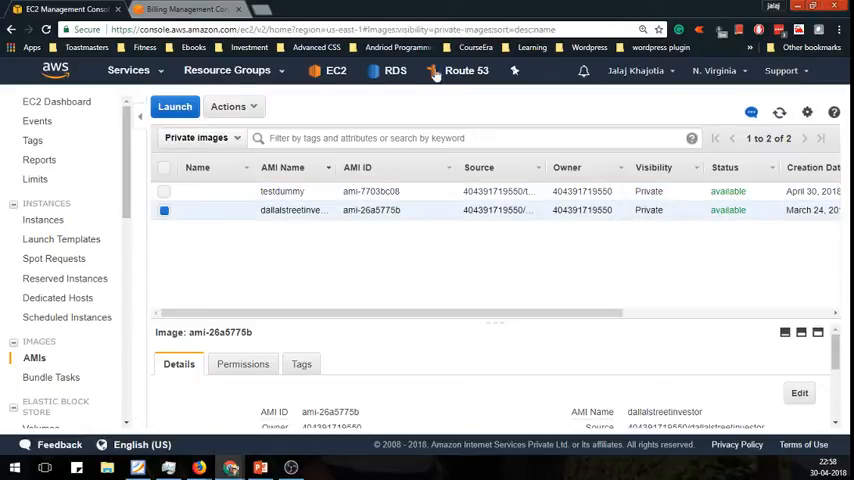
mouse_move(456, 70)
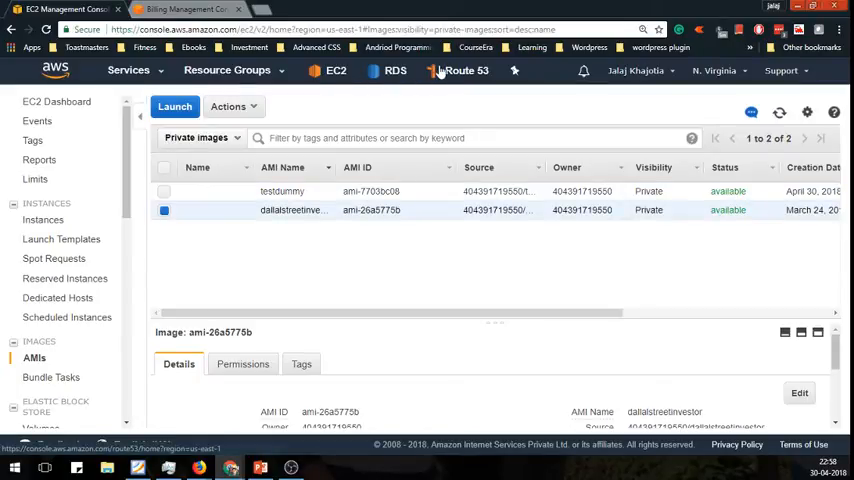
mouse_move(540, 113)
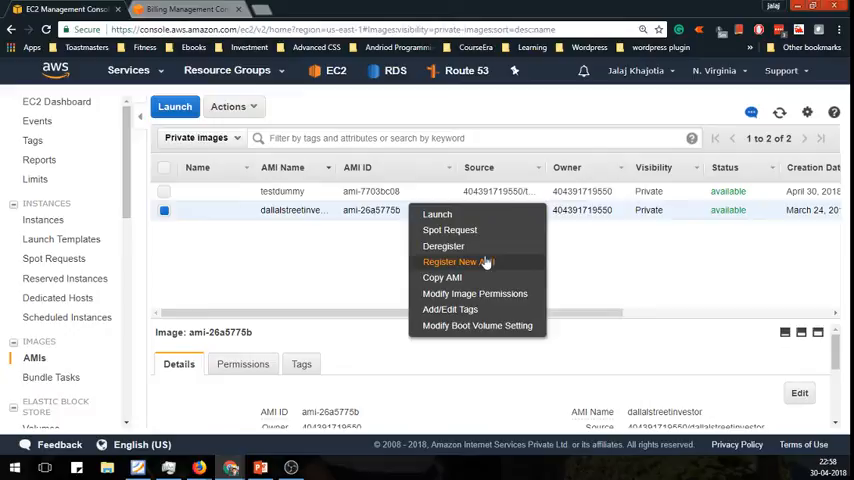
mouse_move(475, 293)
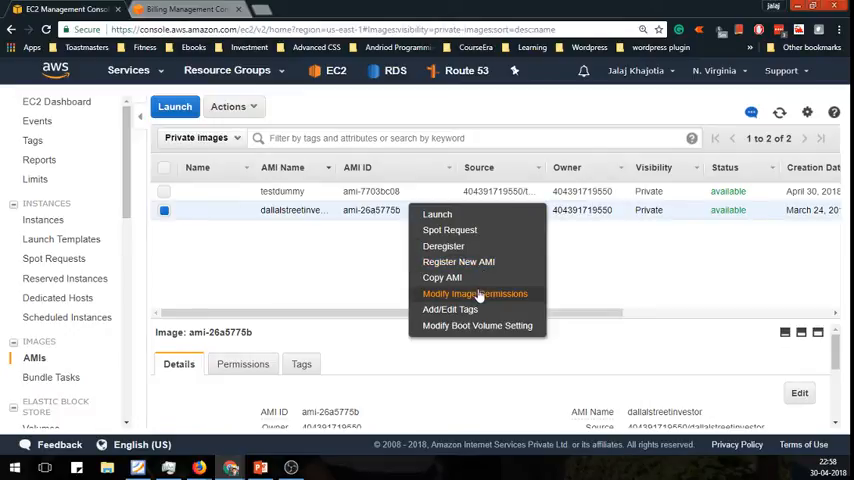
Review the older image's permissions (private, shared with one account) and close the dialog.
click(474, 293)
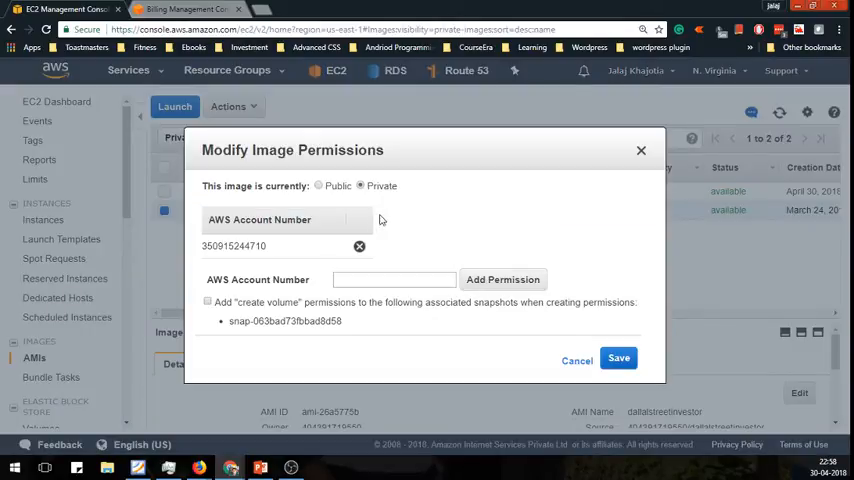
mouse_move(296, 267)
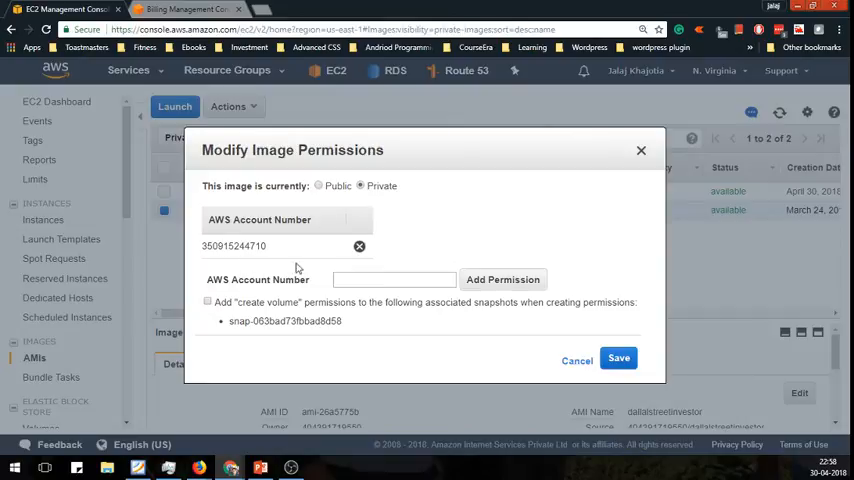
mouse_move(378, 255)
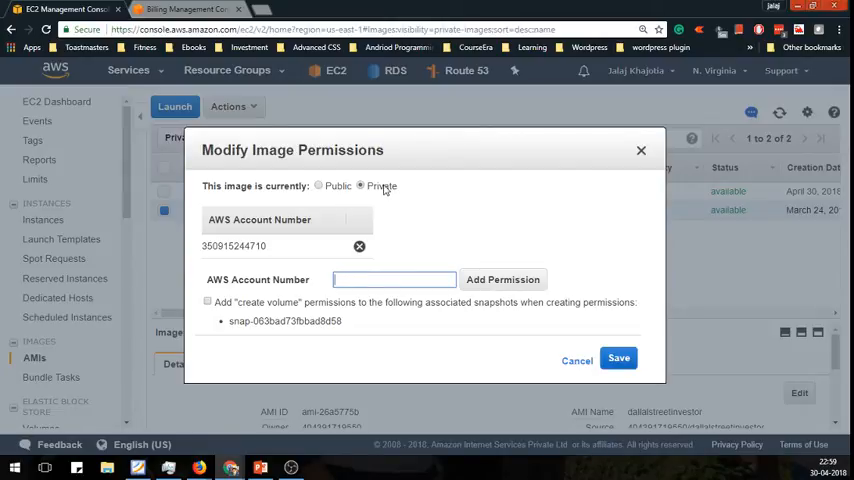
click(185, 9)
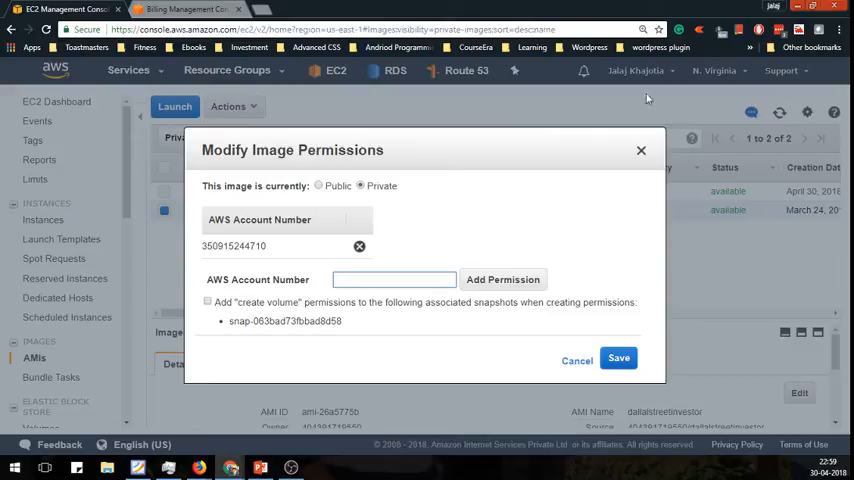
click(577, 360)
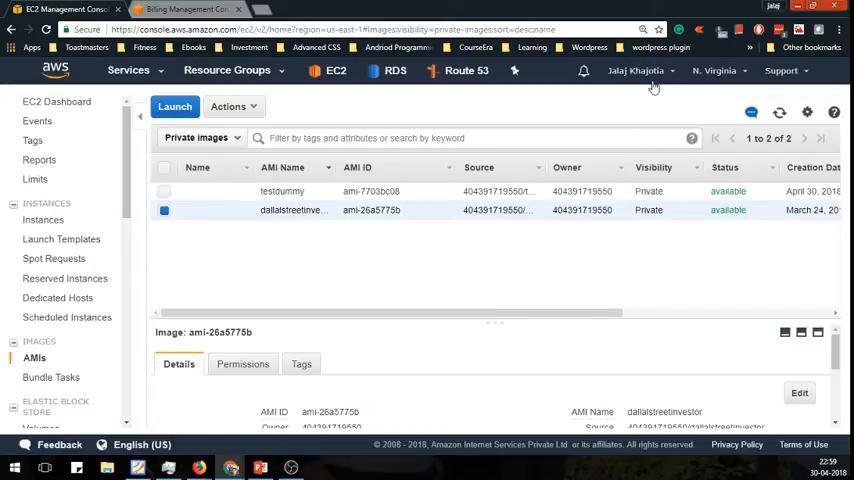
Check the Account Id on the Billing settings tab, then return to EC2 AMIs.
click(636, 70)
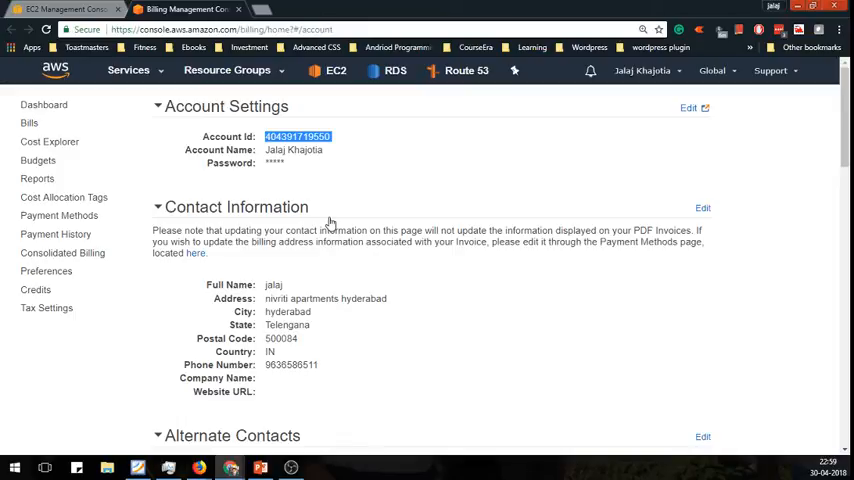
click(297, 136)
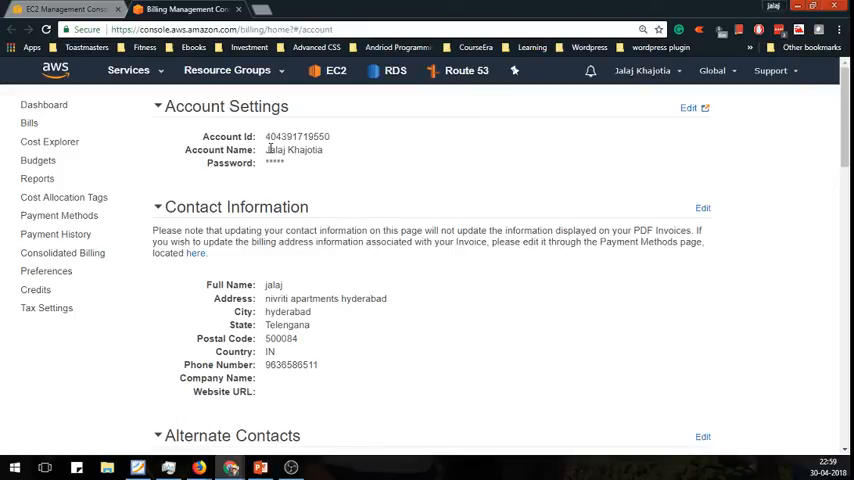
click(640, 70)
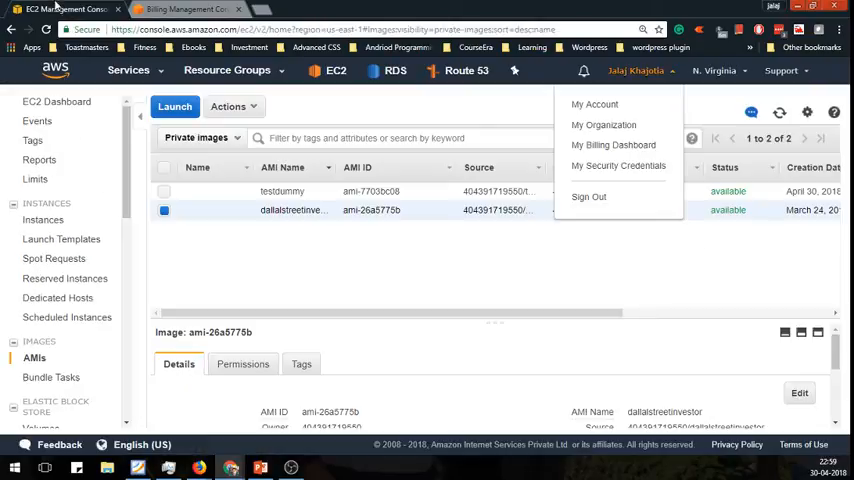
right_click(267, 222)
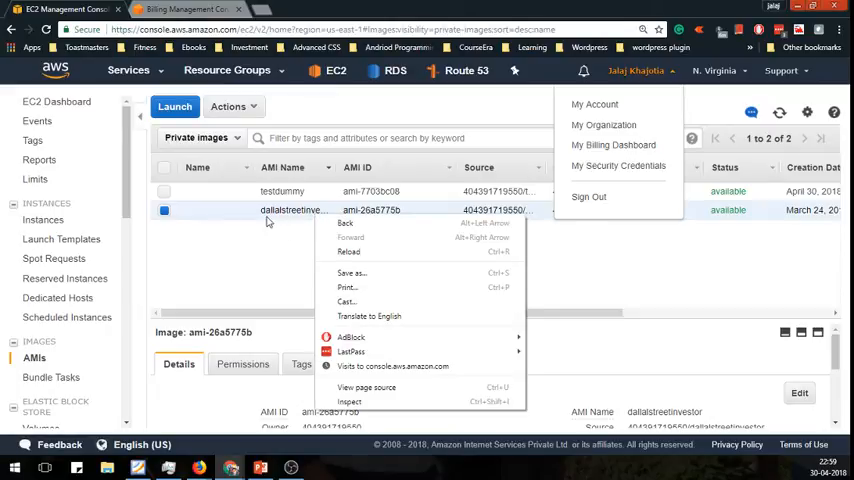
click(227, 106)
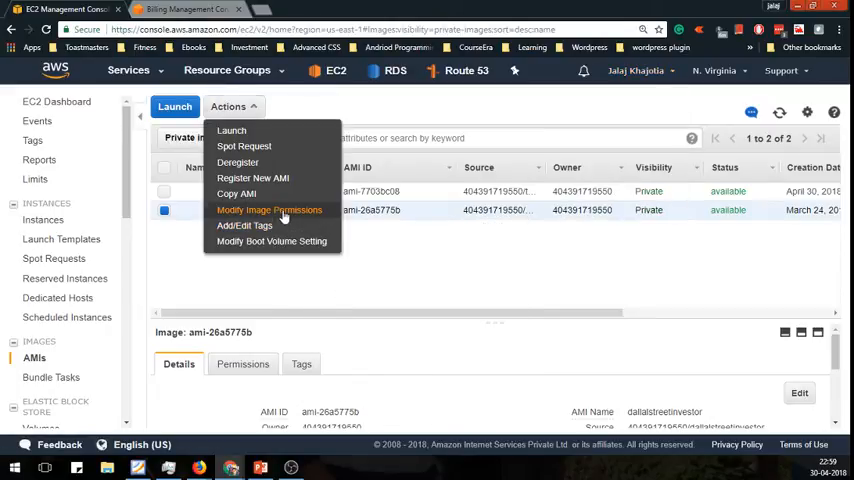
click(269, 210)
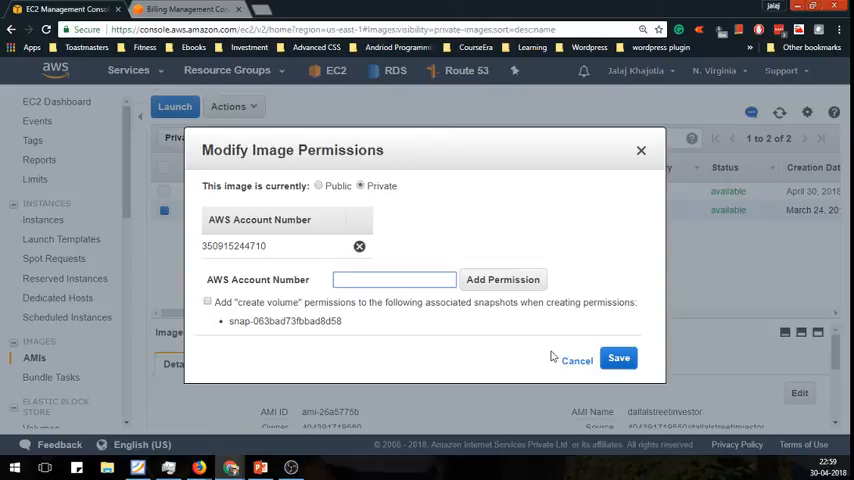
click(577, 360)
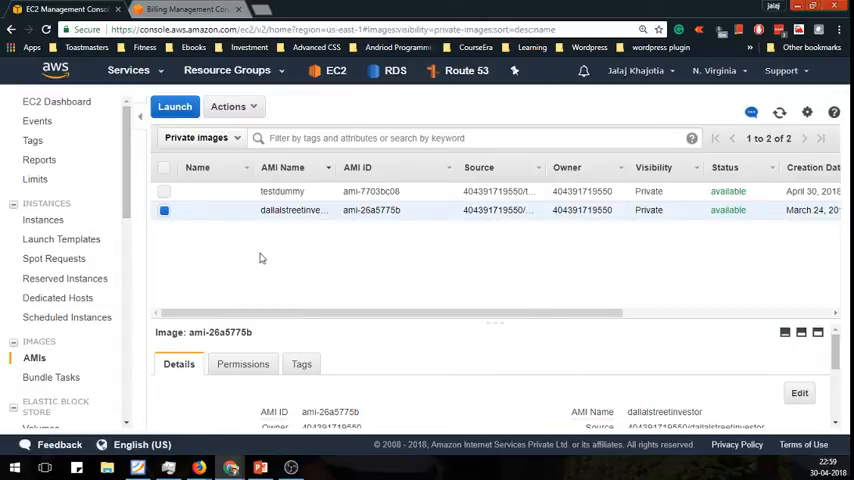
mouse_move(43, 219)
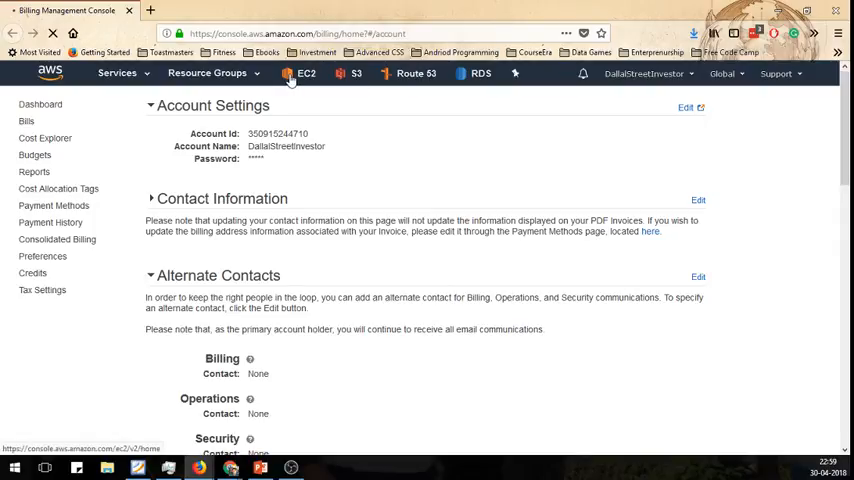
In the second account, filter EC2 AMIs to Private images, revealing shared ami-26a5775b.
click(305, 73)
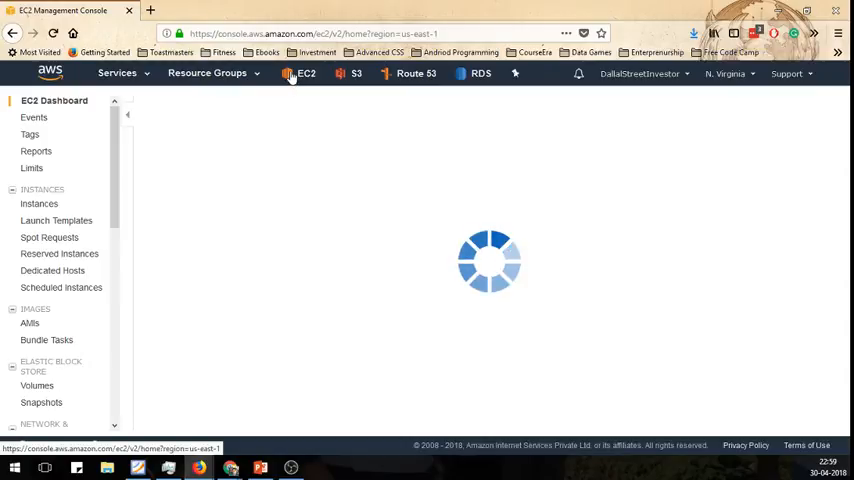
click(30, 323)
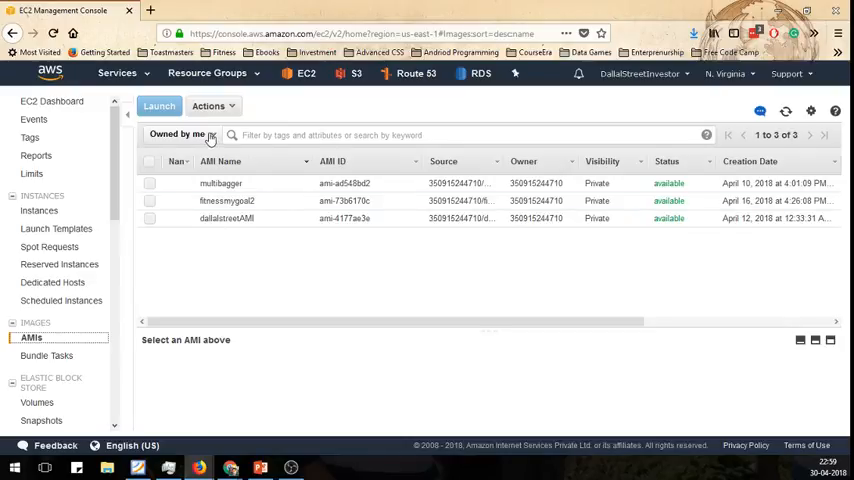
click(180, 134)
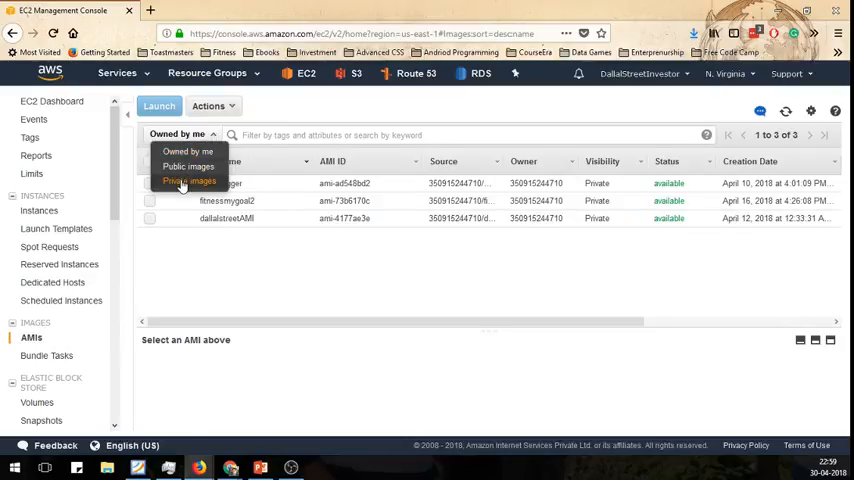
click(189, 181)
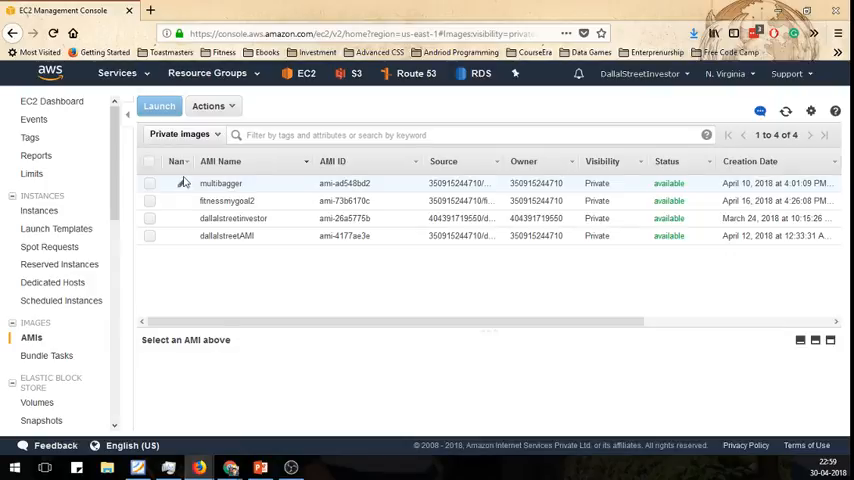